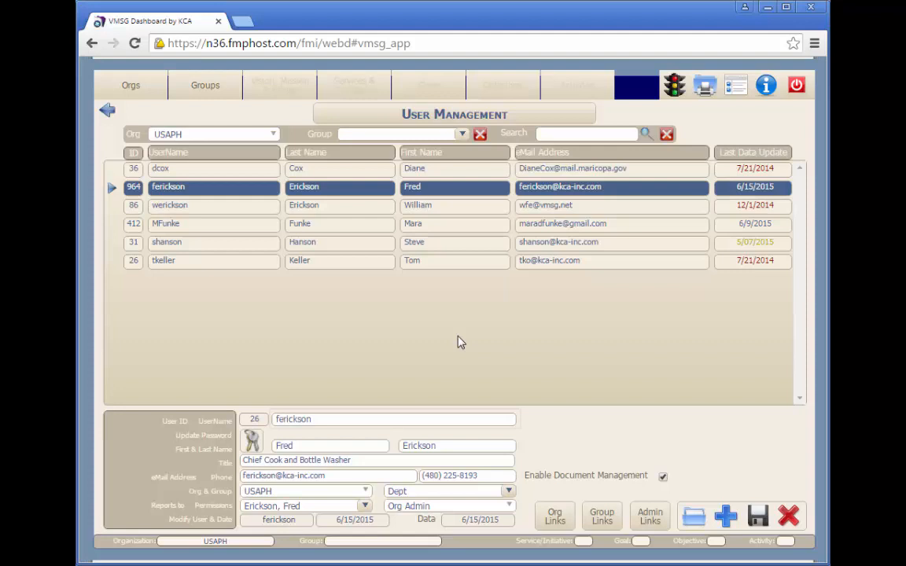
click(394, 419)
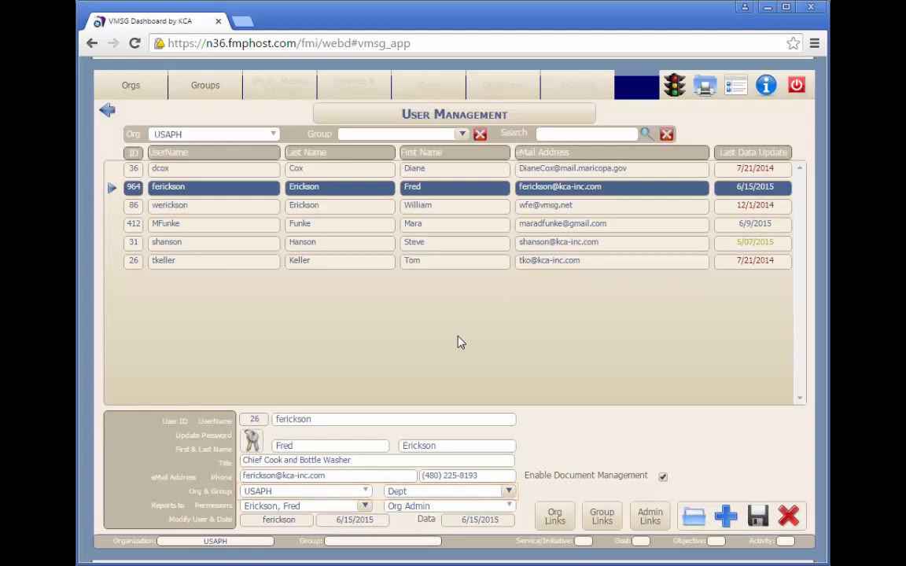
click(448, 507)
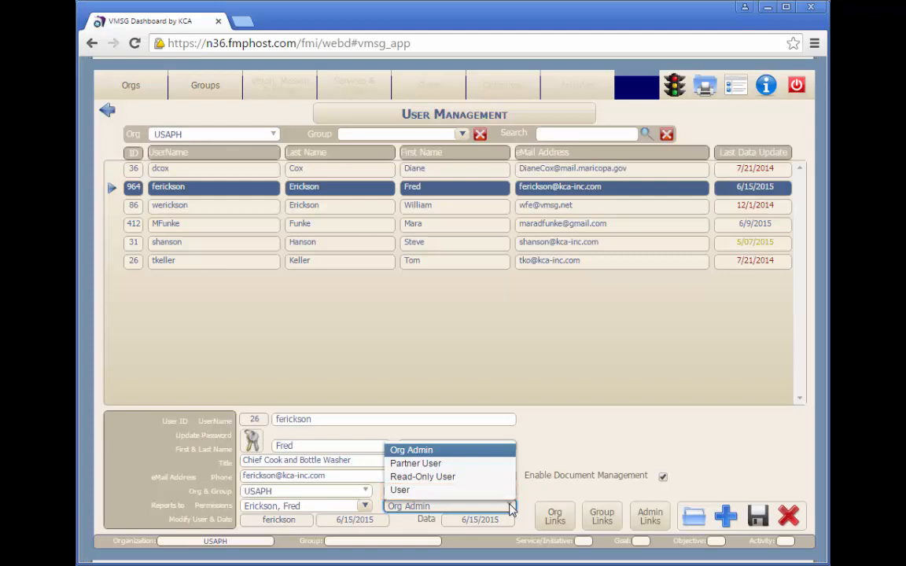
mouse_move(421, 477)
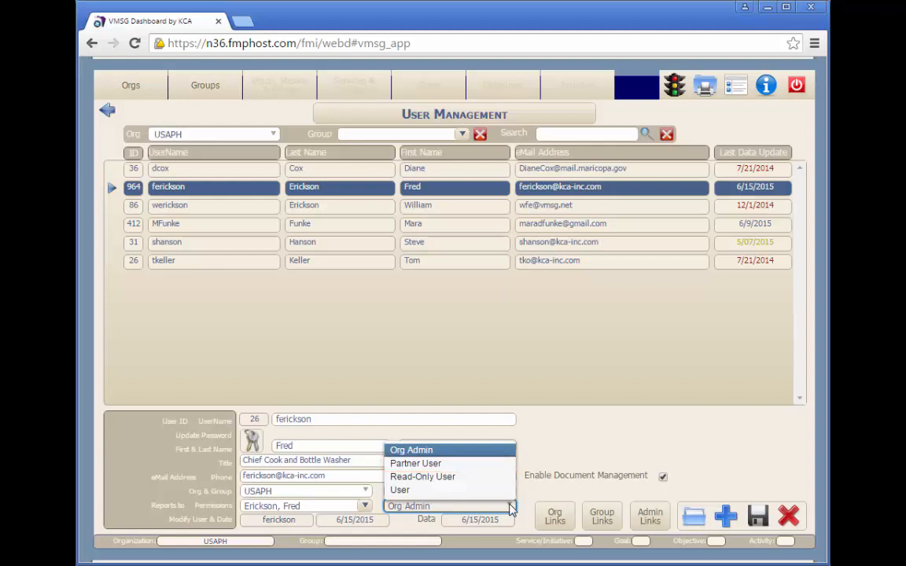
mouse_move(411, 450)
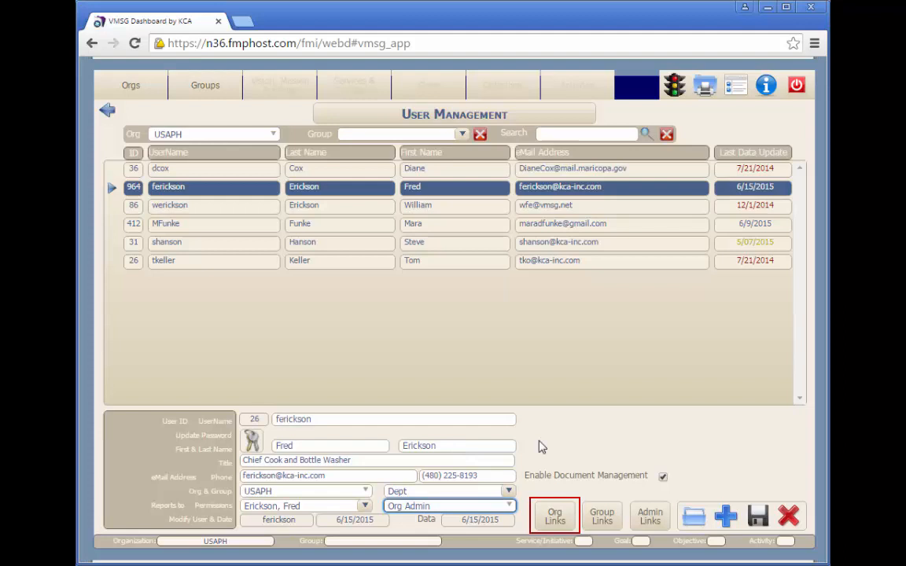
click(601, 515)
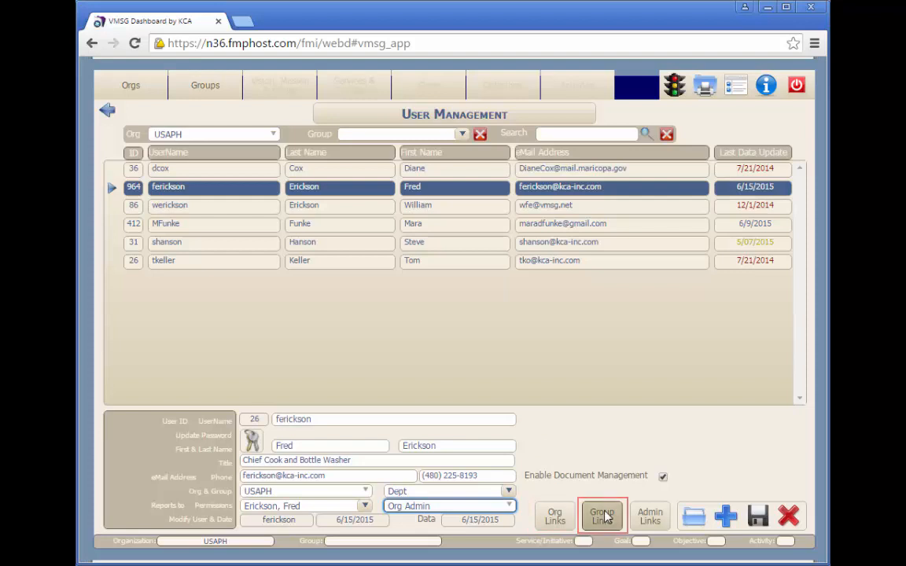
click(601, 516)
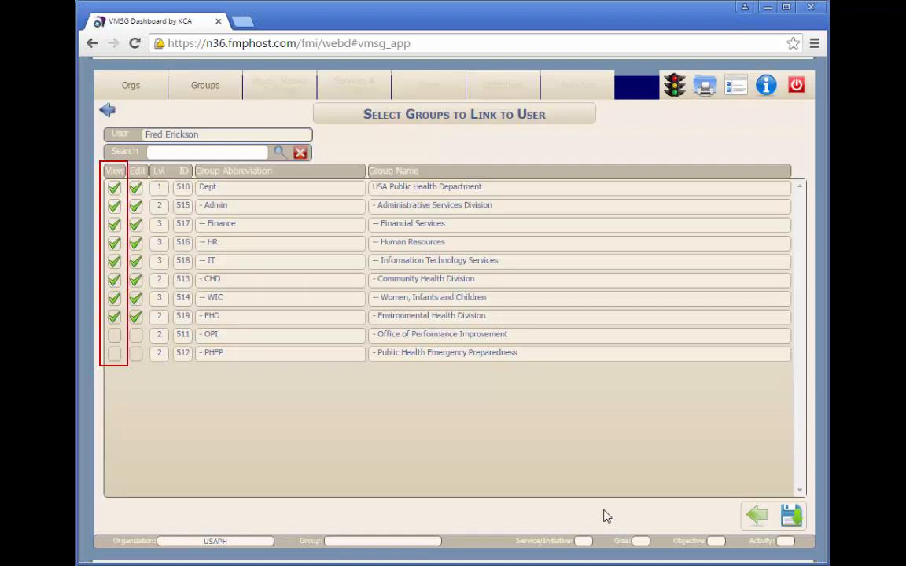
Step: Grant view/edit access for the OPI and PHEP groups and save back to User Management
click(113, 333)
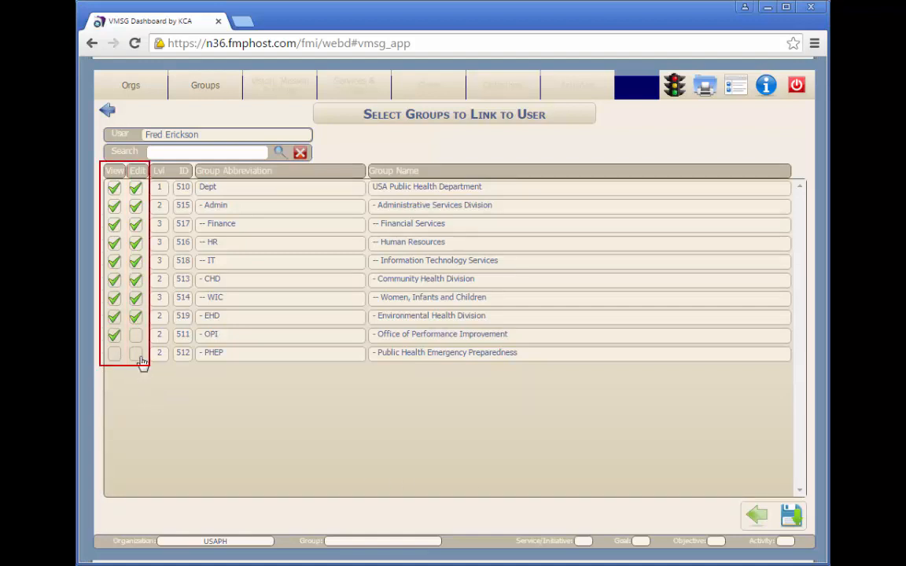
click(136, 352)
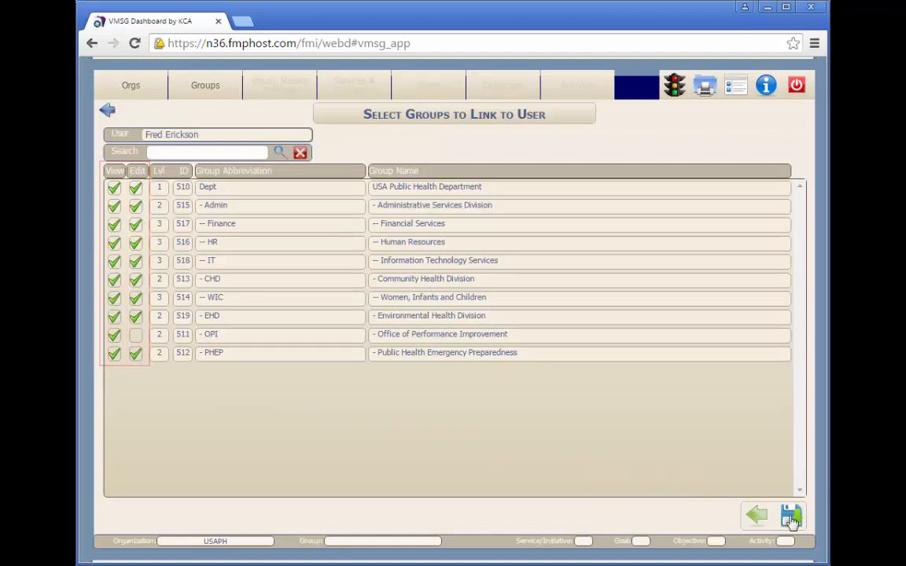
click(792, 516)
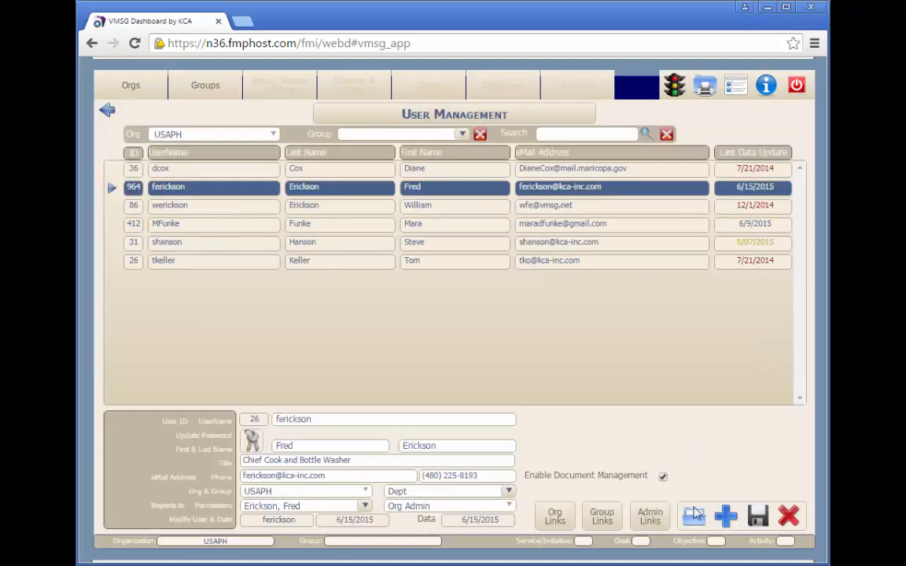
Step: In Select Groups to Link to System Admin, keep every group including PHEP linked
click(650, 516)
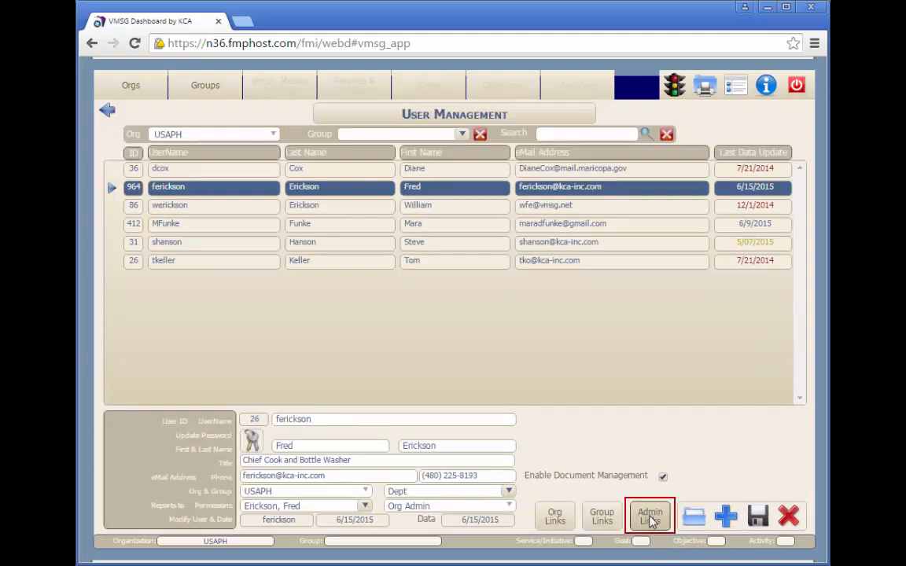
click(648, 516)
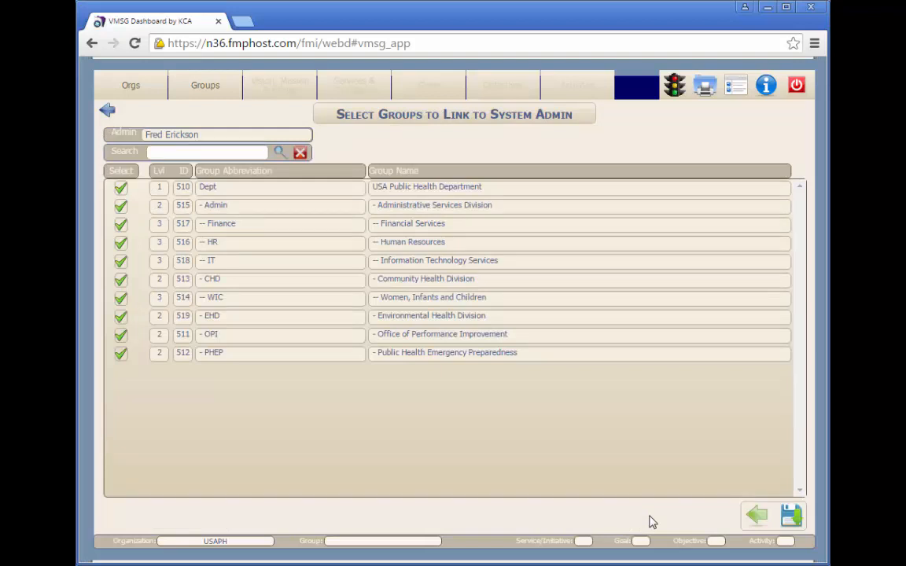
mouse_move(450, 446)
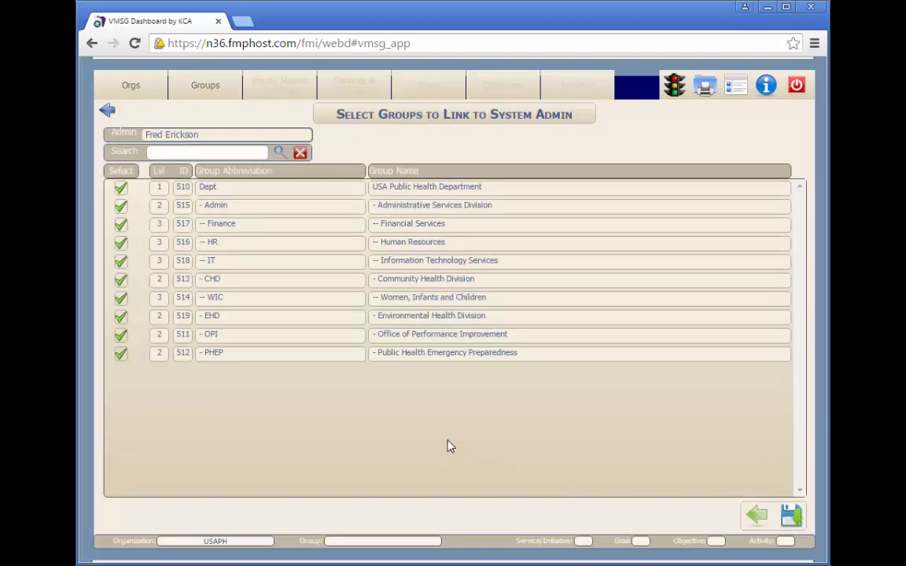
click(120, 353)
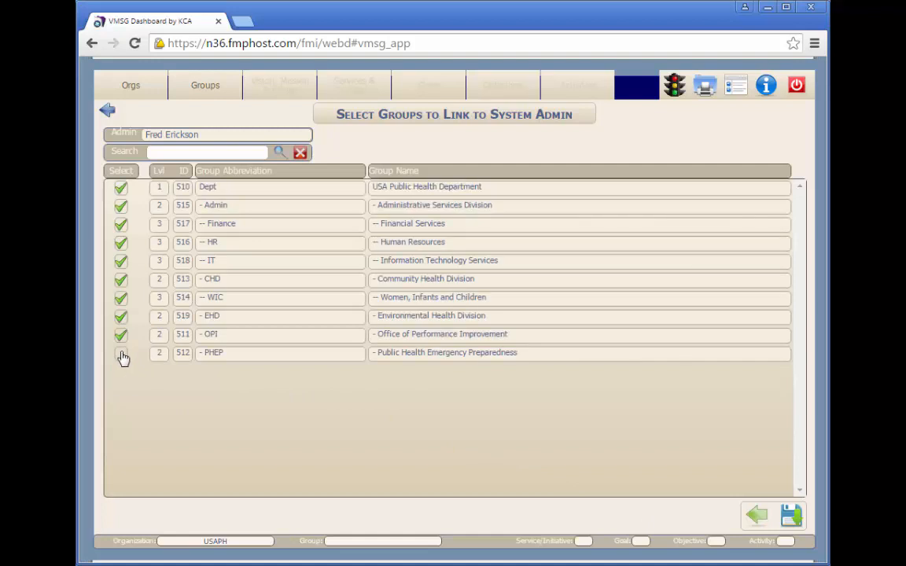
click(119, 352)
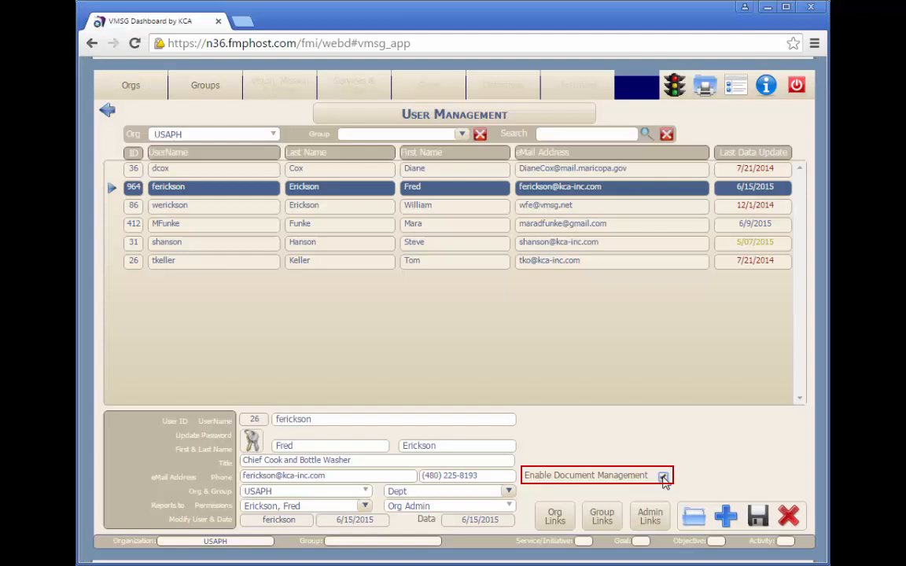
click(664, 475)
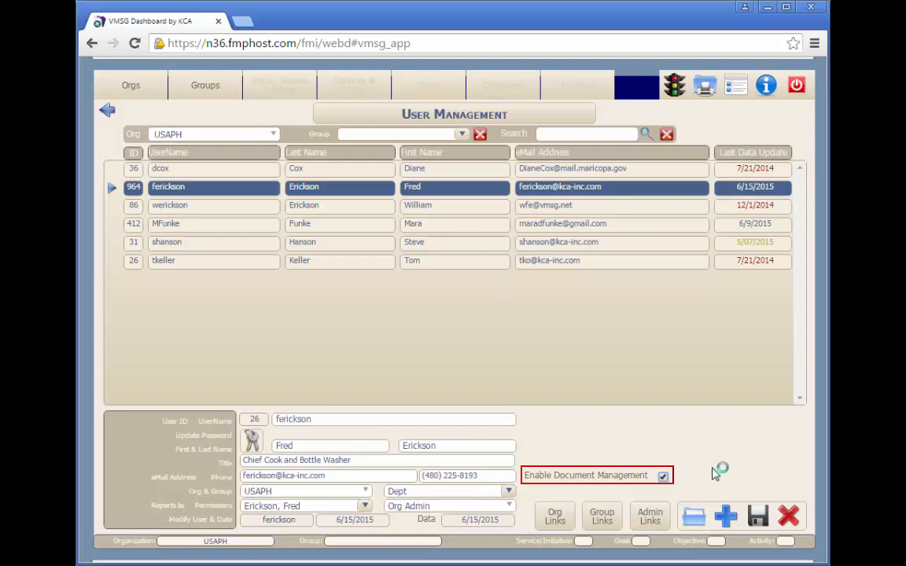
mouse_move(715, 474)
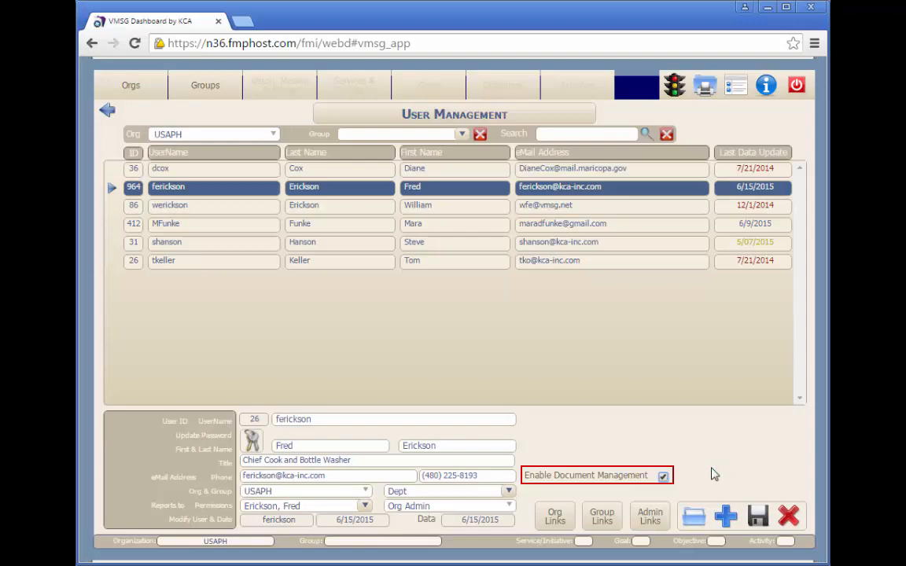